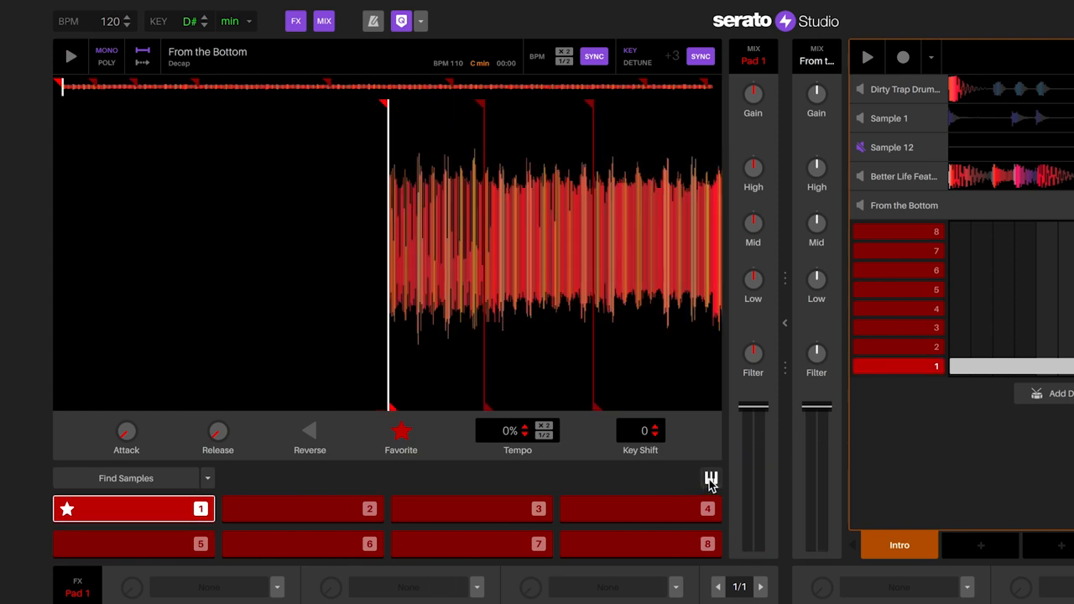
Switch the 'From the Bottom' sample pads to piano key mode for playing it across notes
{"action": "left_click", "coordinate": [710, 479]}
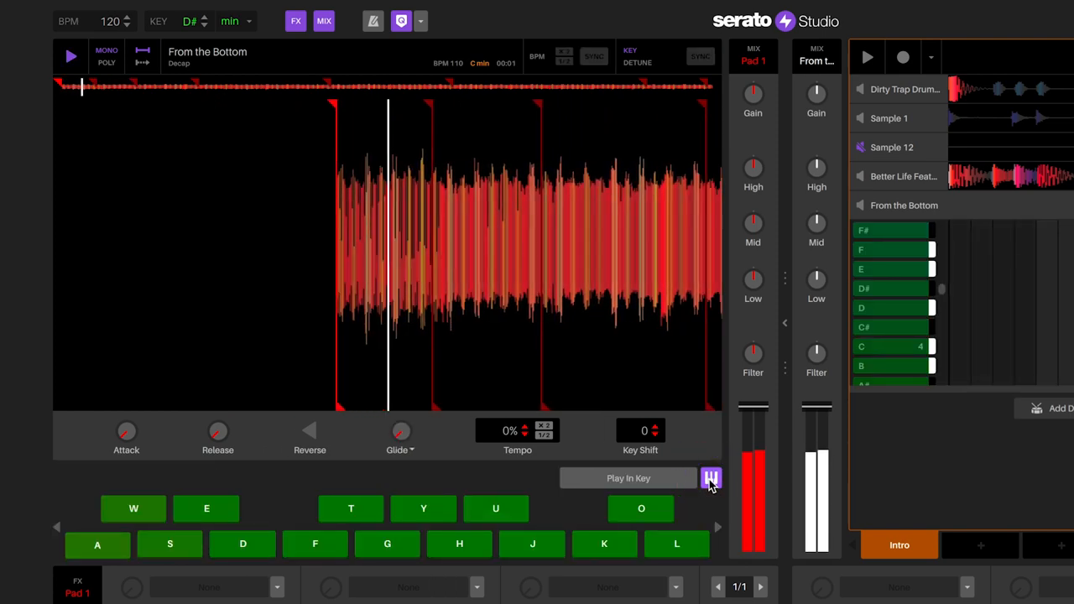